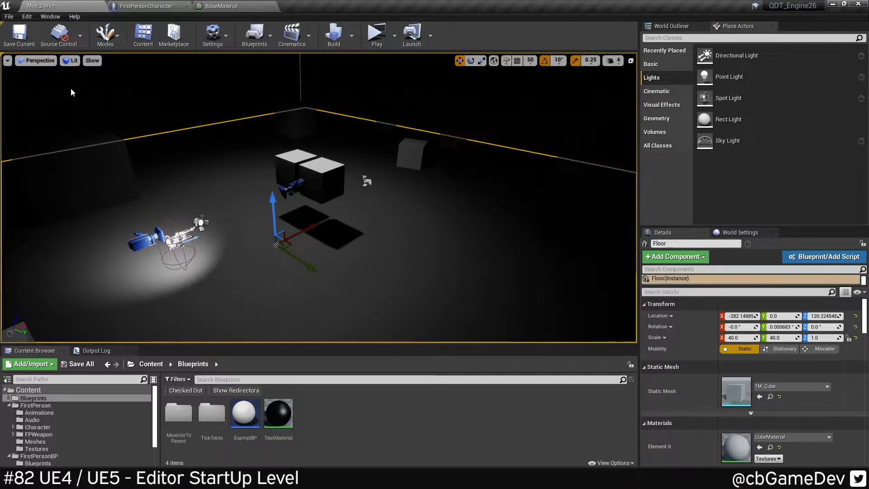
# - Open Project Settings from the Edit menu
pyautogui.click(27, 16)
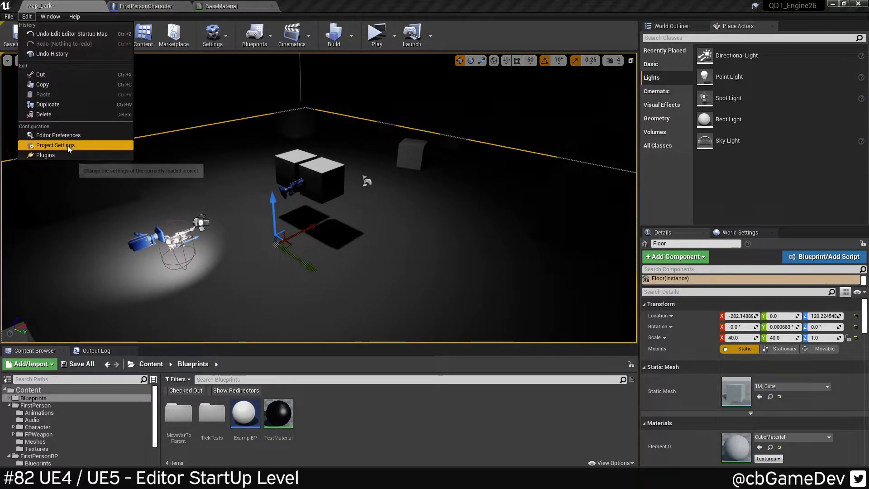
pyautogui.click(57, 144)
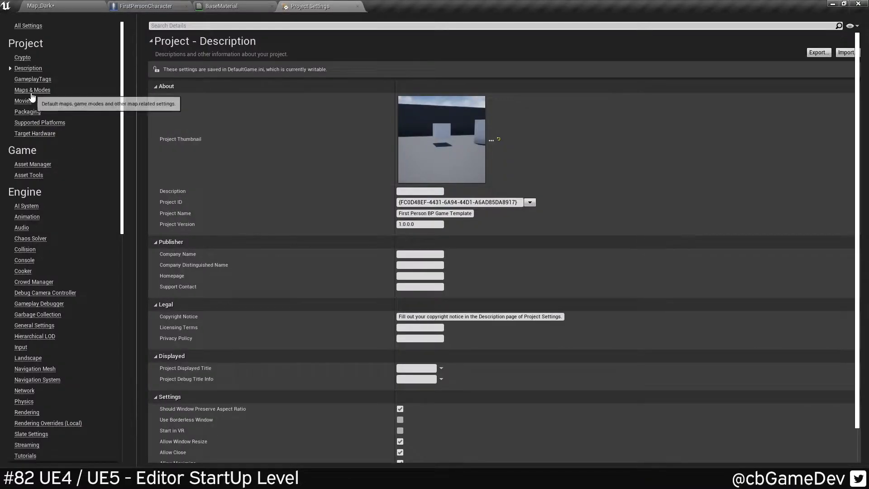
# - In Maps & Modes, set the Editor Startup Map to FirstPersonExampleMap
pyautogui.click(33, 90)
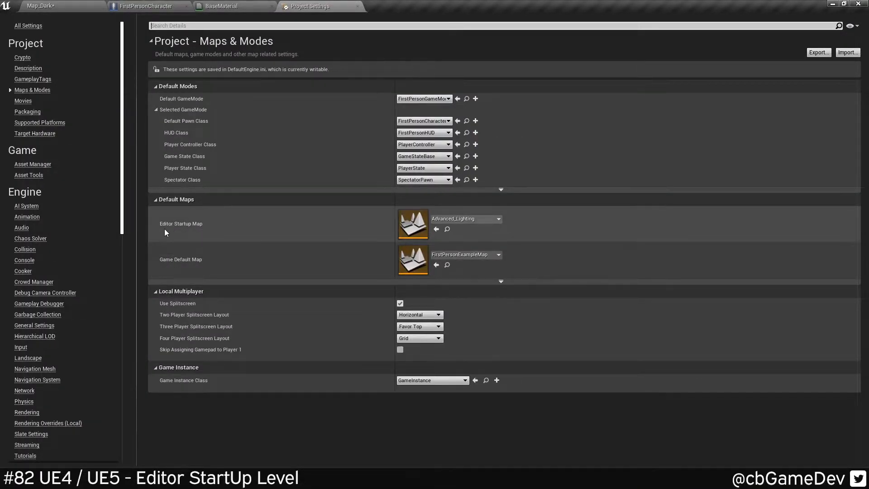
pyautogui.moveTo(236, 229)
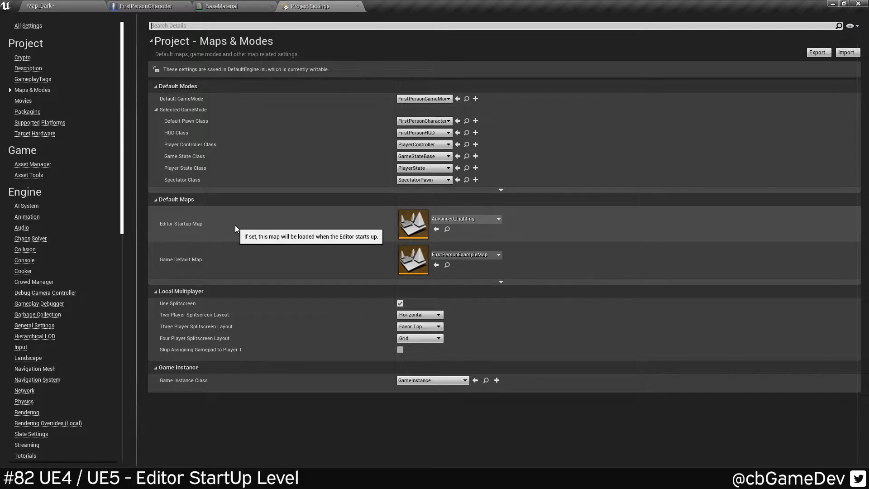
pyautogui.click(497, 218)
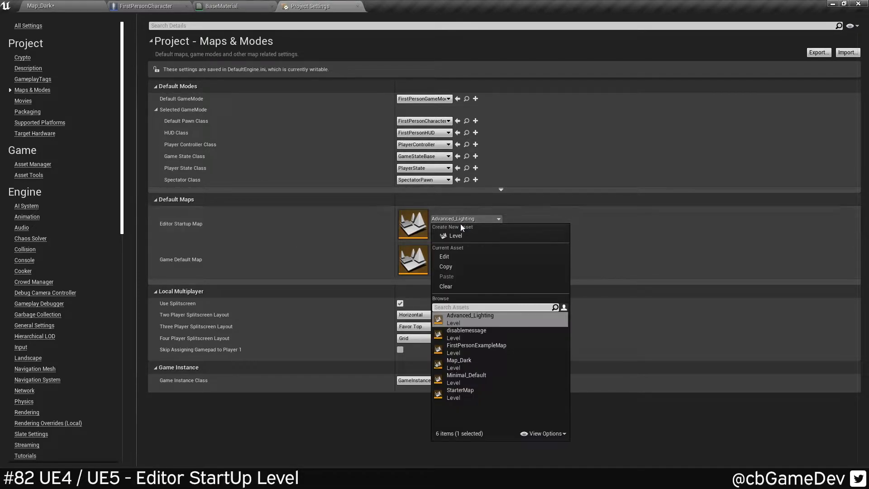
pyautogui.moveTo(475, 344)
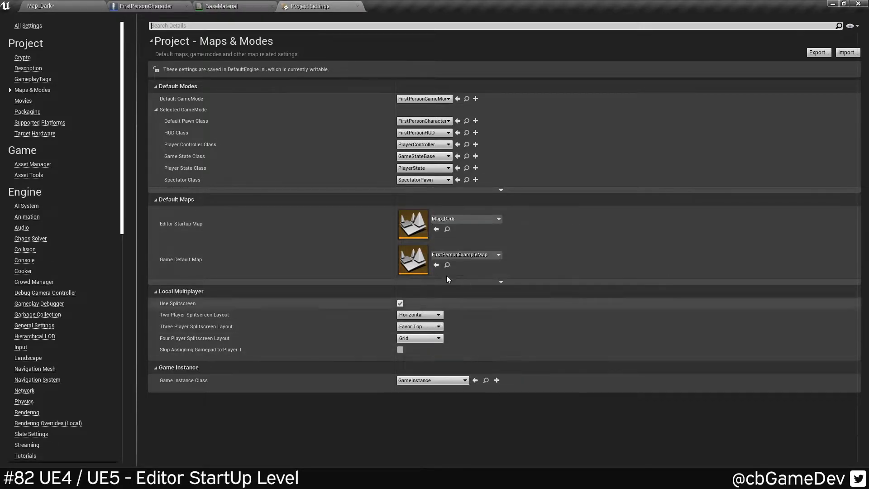
pyautogui.click(465, 219)
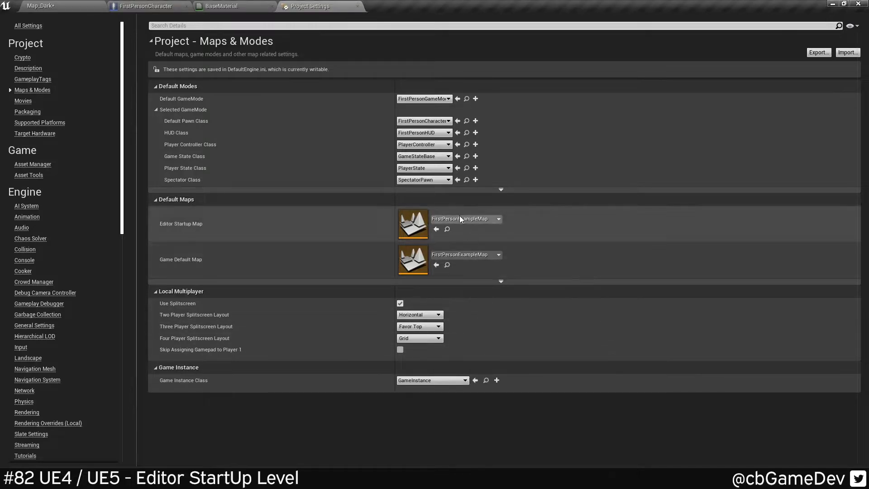
pyautogui.moveTo(465, 218)
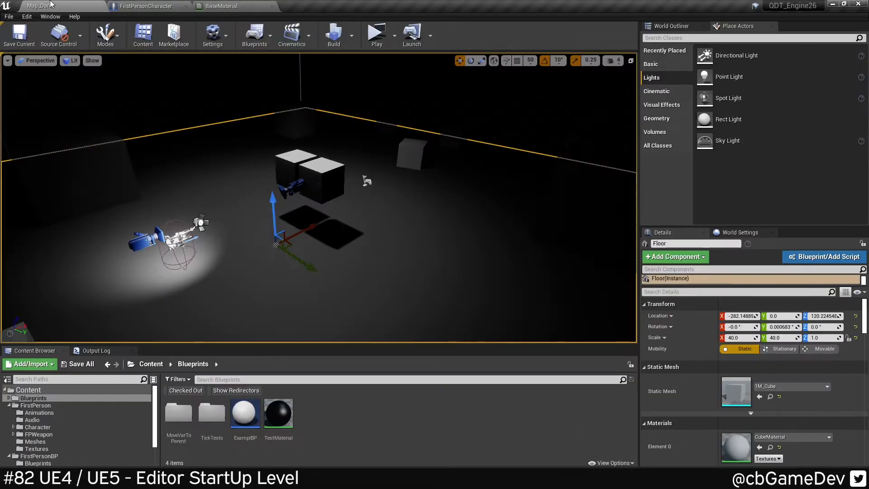
# - Open Editor Preferences from the Edit menu
pyautogui.click(26, 16)
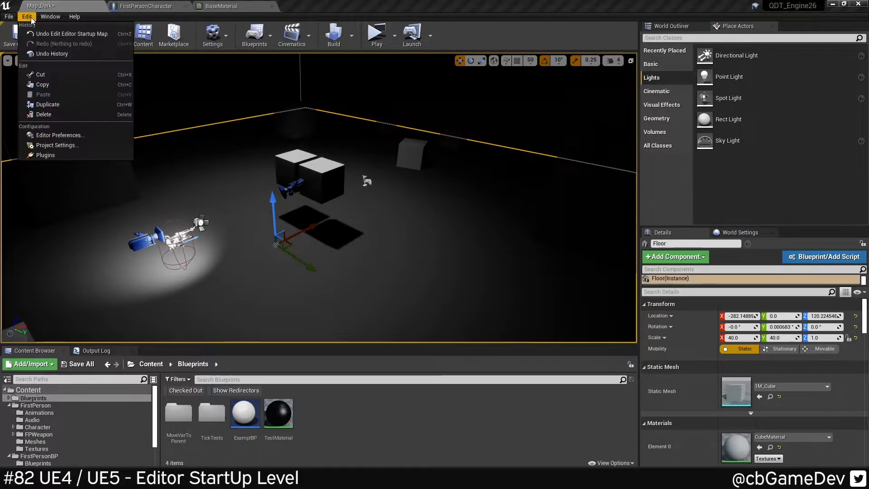
pyautogui.click(59, 134)
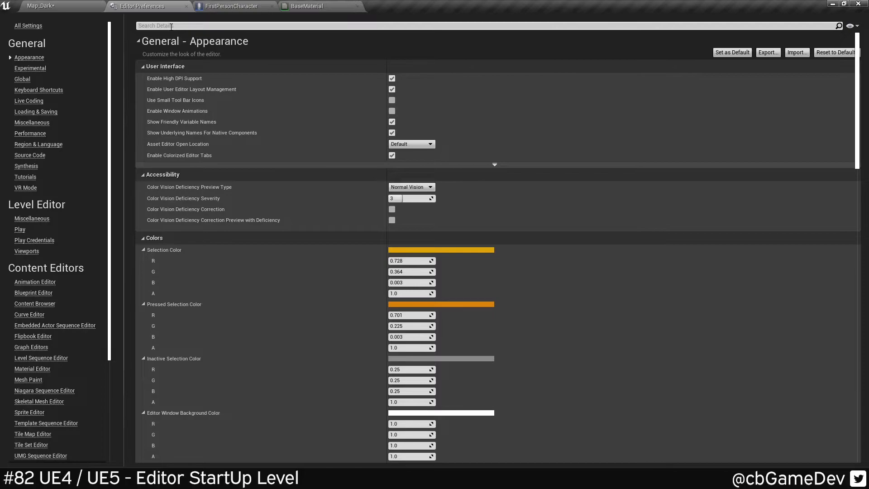
# - Search 'load level' and expand the Load Level at Startup choices to pick Last Opened
pyautogui.write('load le')
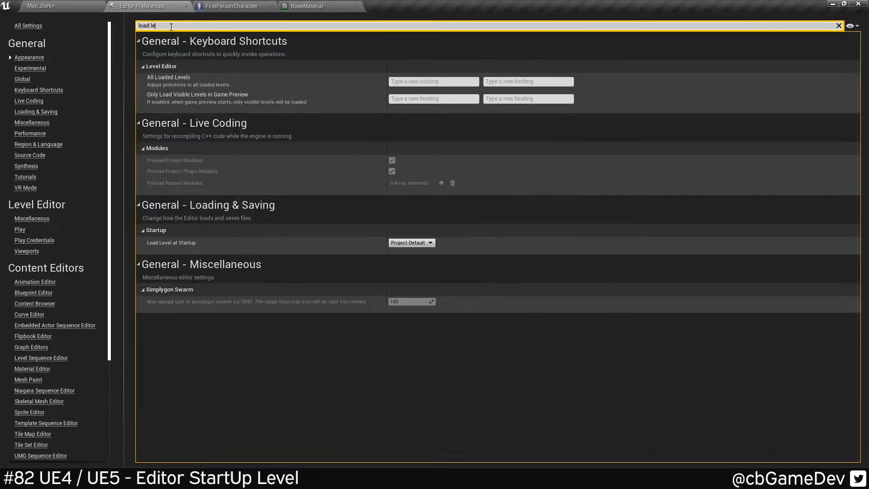
pyautogui.write('l')
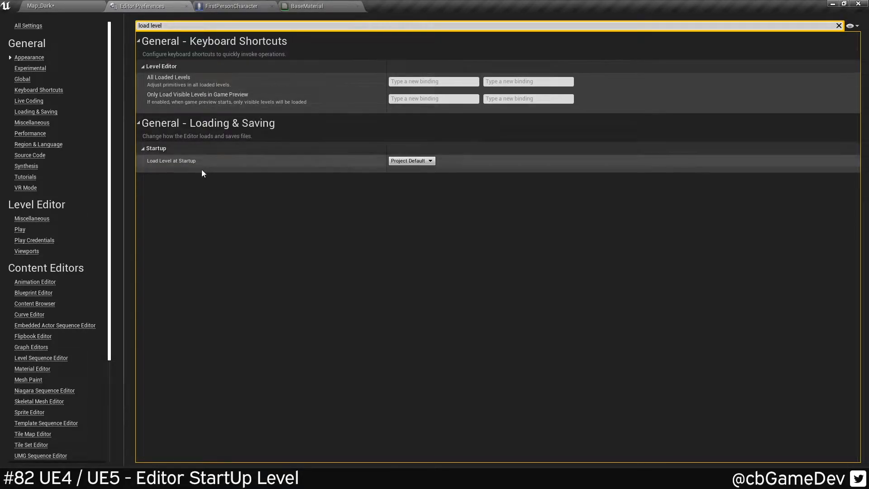
pyautogui.click(410, 161)
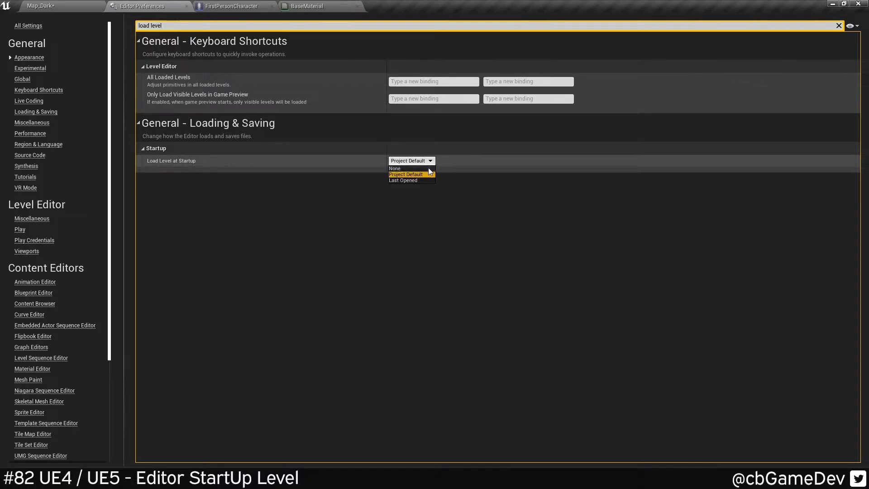
pyautogui.moveTo(433, 183)
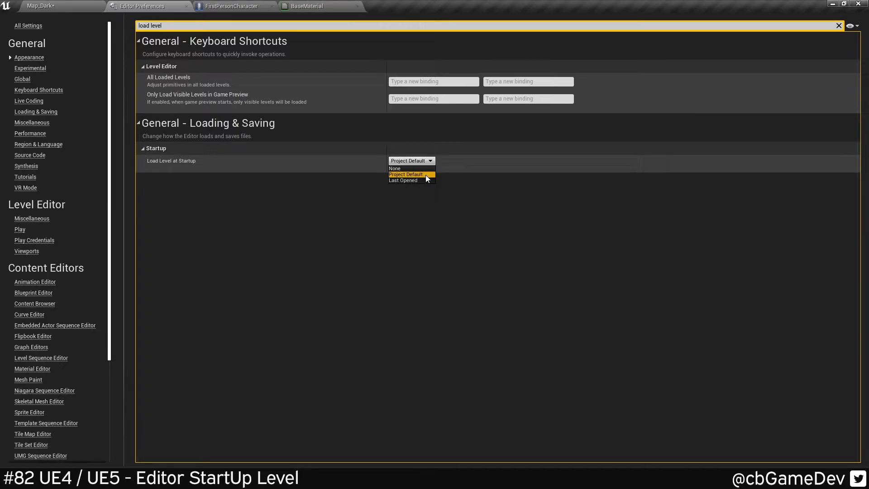
pyautogui.moveTo(426, 183)
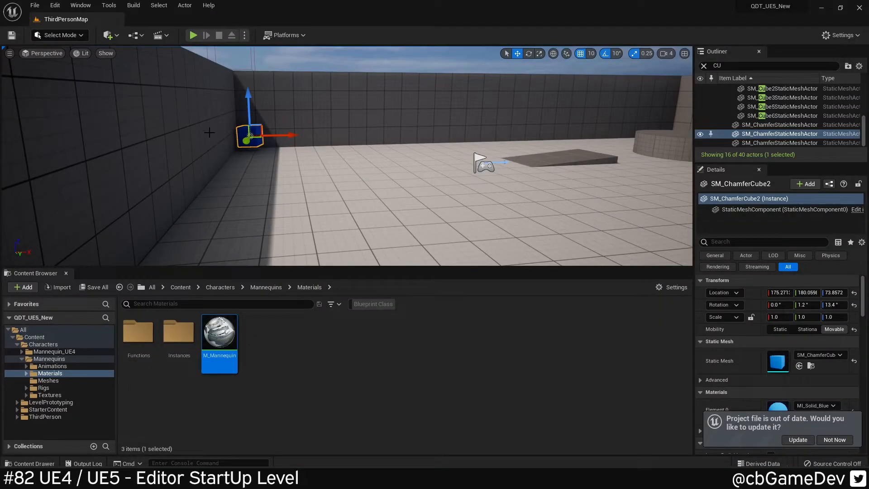
pyautogui.click(55, 6)
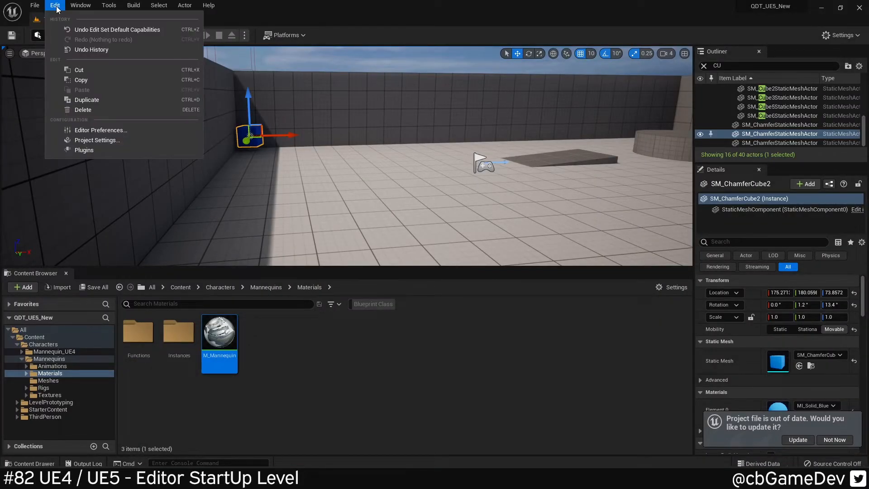
pyautogui.click(97, 139)
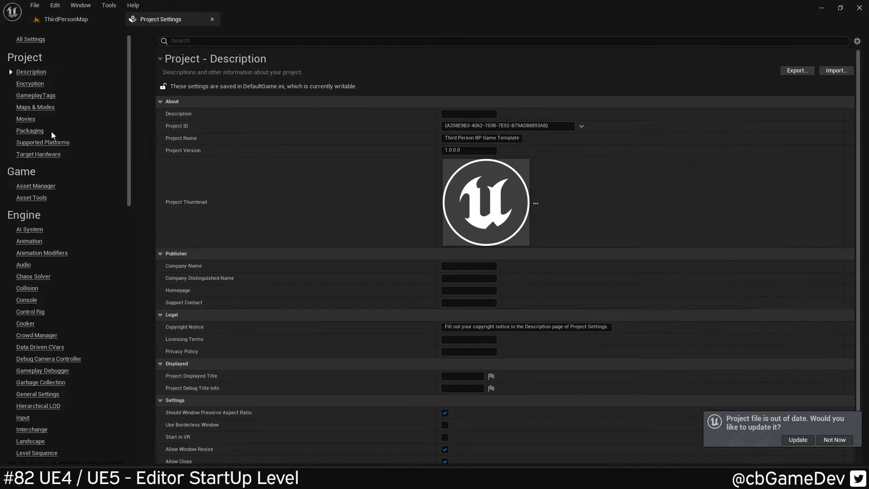
pyautogui.click(35, 107)
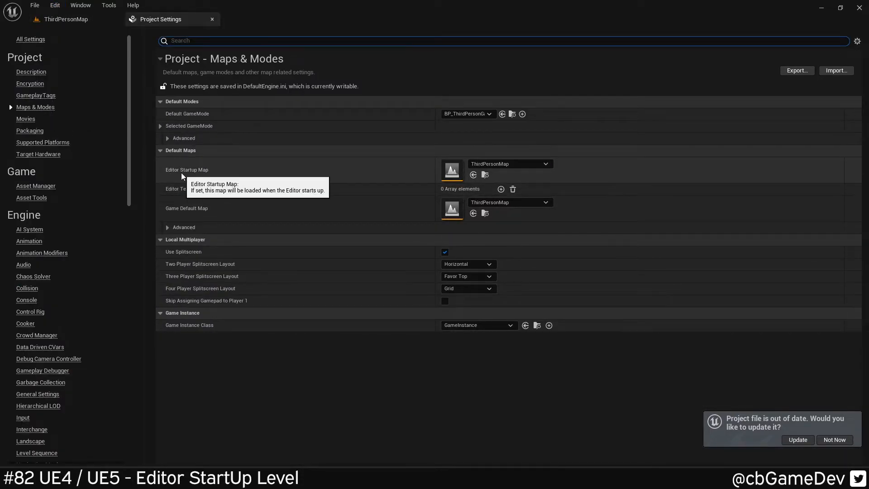
pyautogui.moveTo(58, 6)
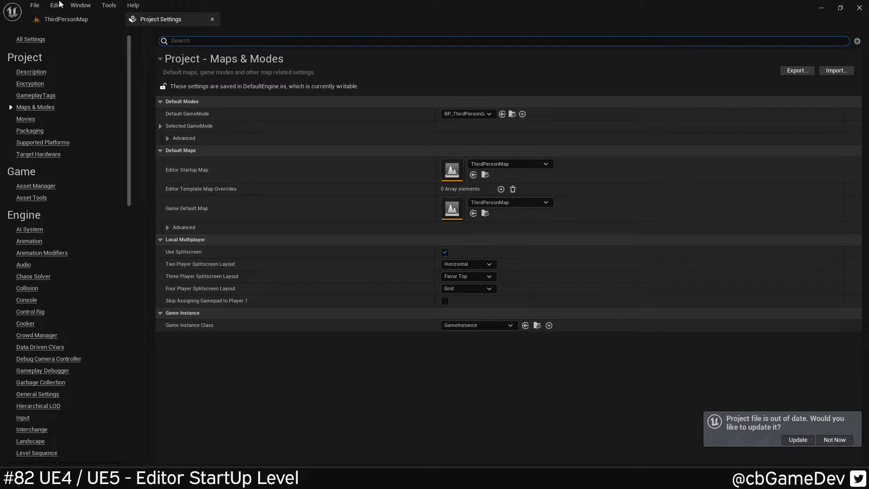
pyautogui.click(55, 6)
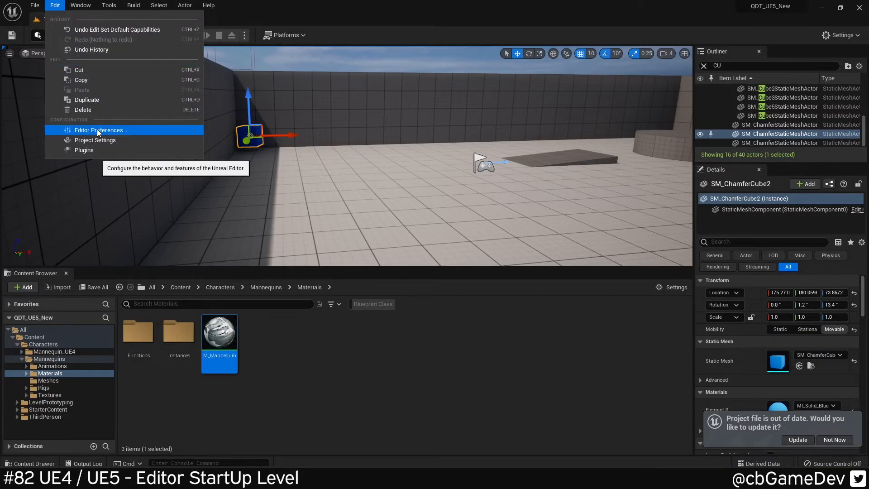
# - In UE5 Editor Preferences, search 'load level a' and expand Load Level at Startup to pick Last Opened
pyautogui.click(100, 129)
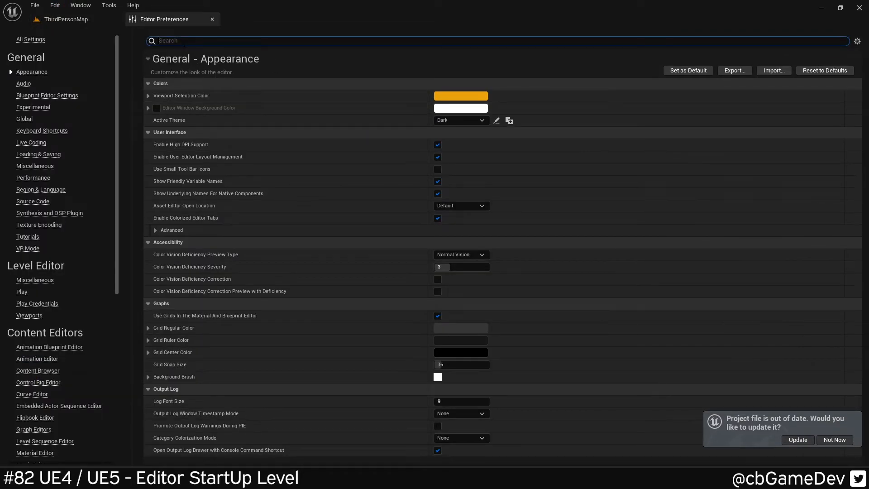
pyautogui.write('load')
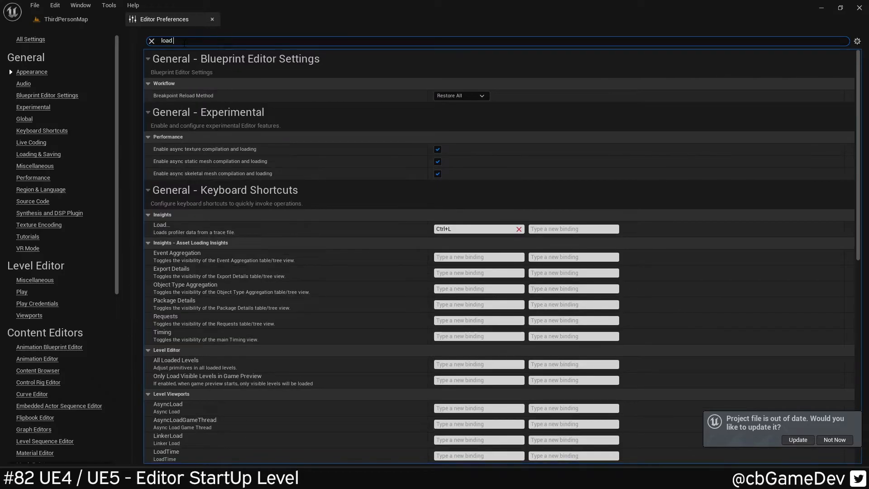
pyautogui.write('level a')
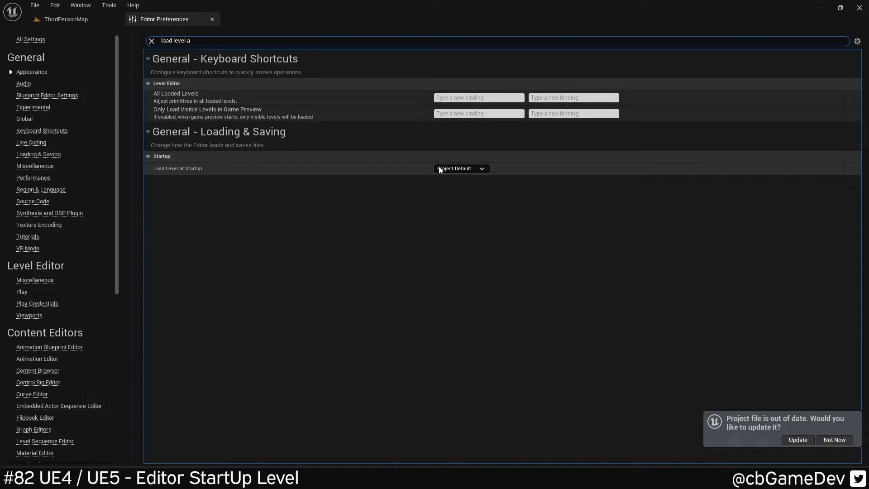
pyautogui.click(461, 169)
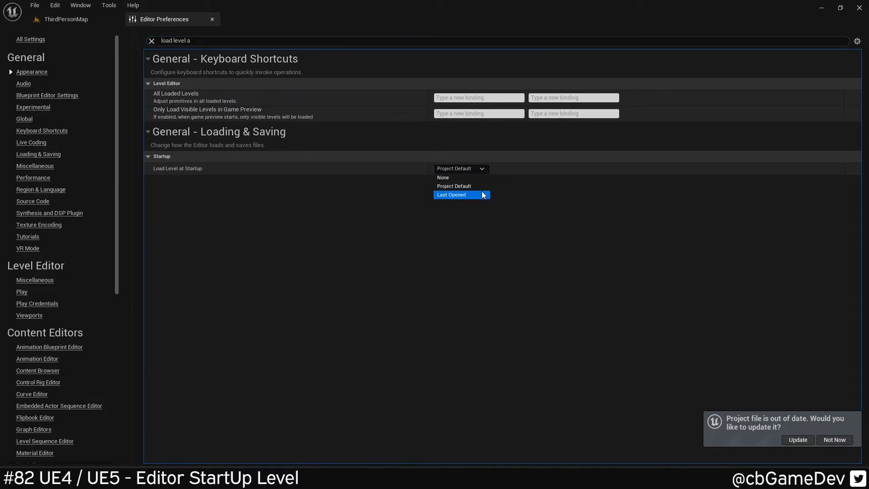